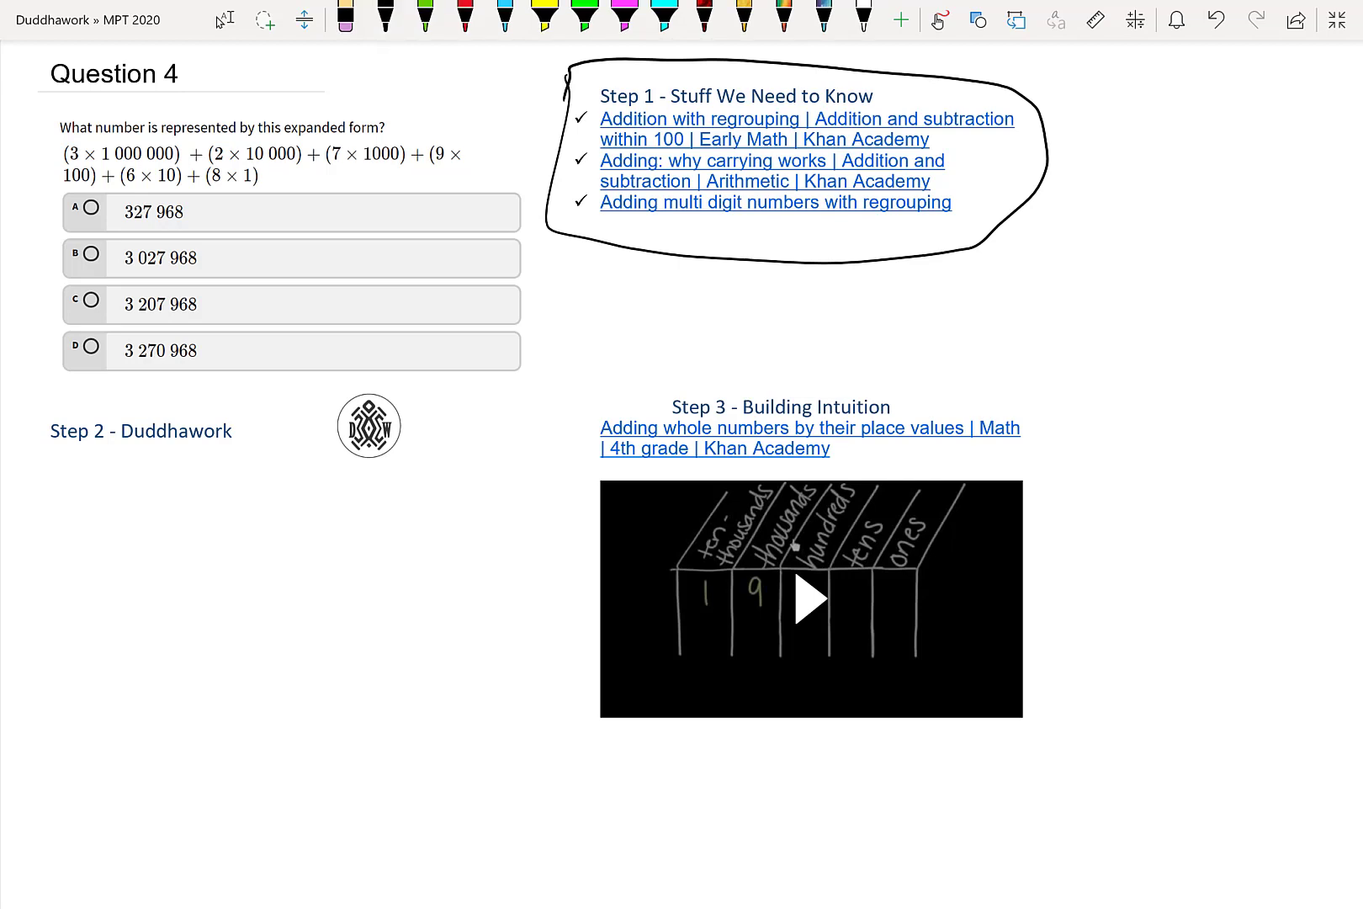
- Handwrite 3 000 000, 20 000, 7 000 and 900 in black ink under Step 2
{"action": "left_click", "coordinate": [385, 19]}
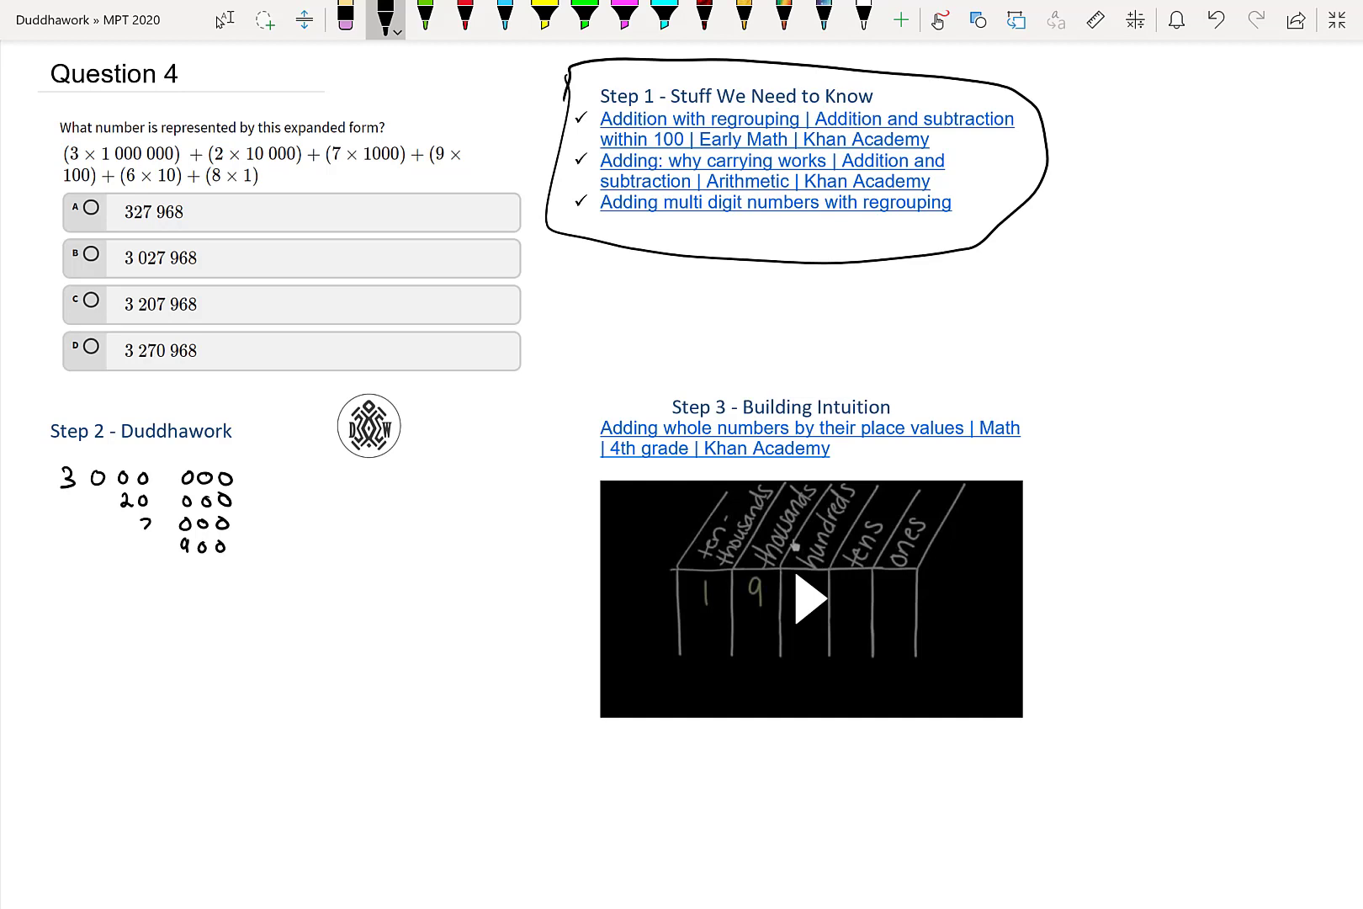
- Add 60 and 8, total the column as 3 027 968, and shade answer B
{"action": "left_click", "coordinate": [201, 567]}
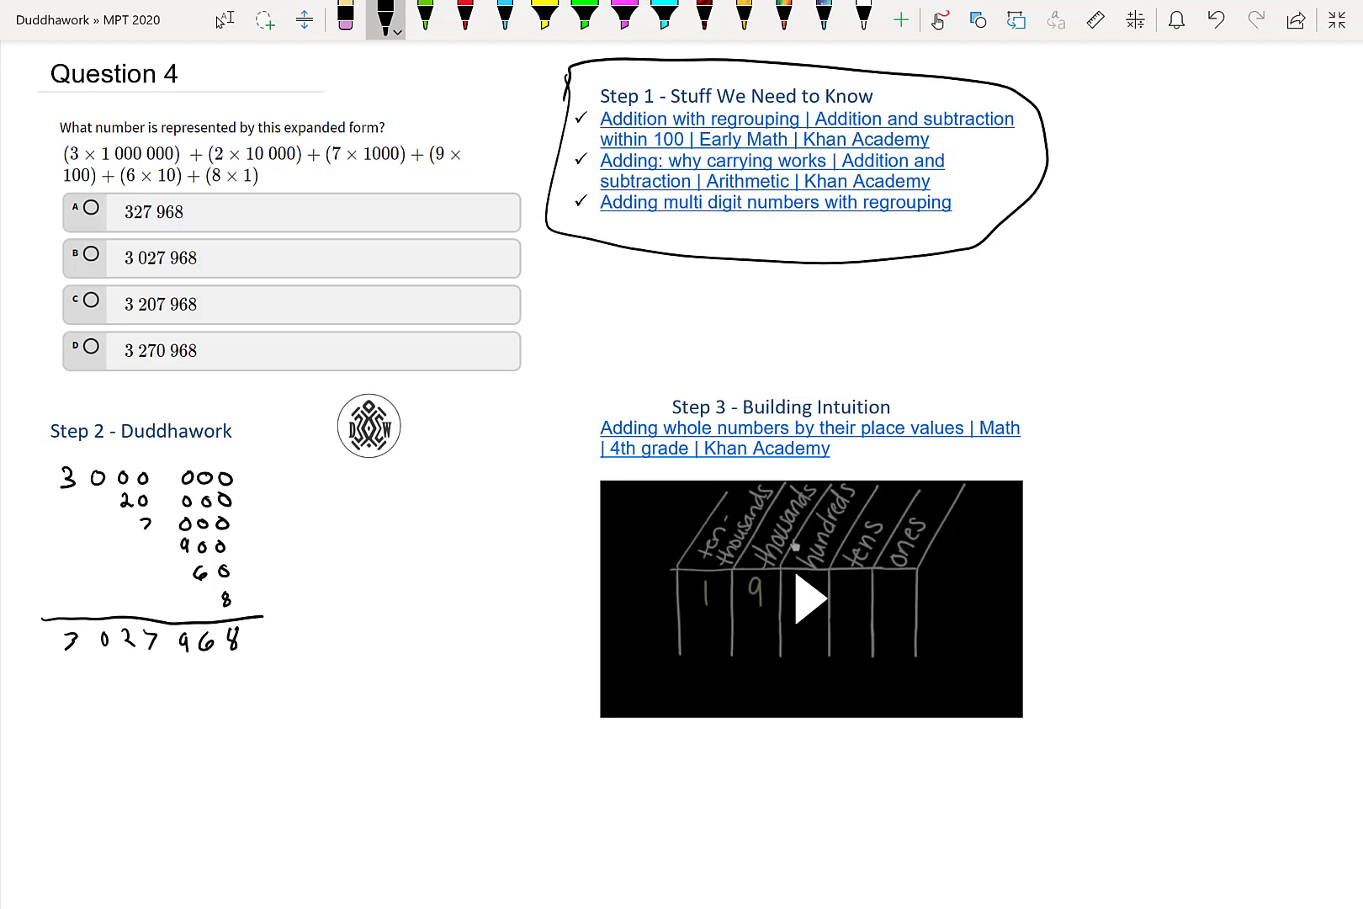
{"action": "left_click", "coordinate": [88, 258]}
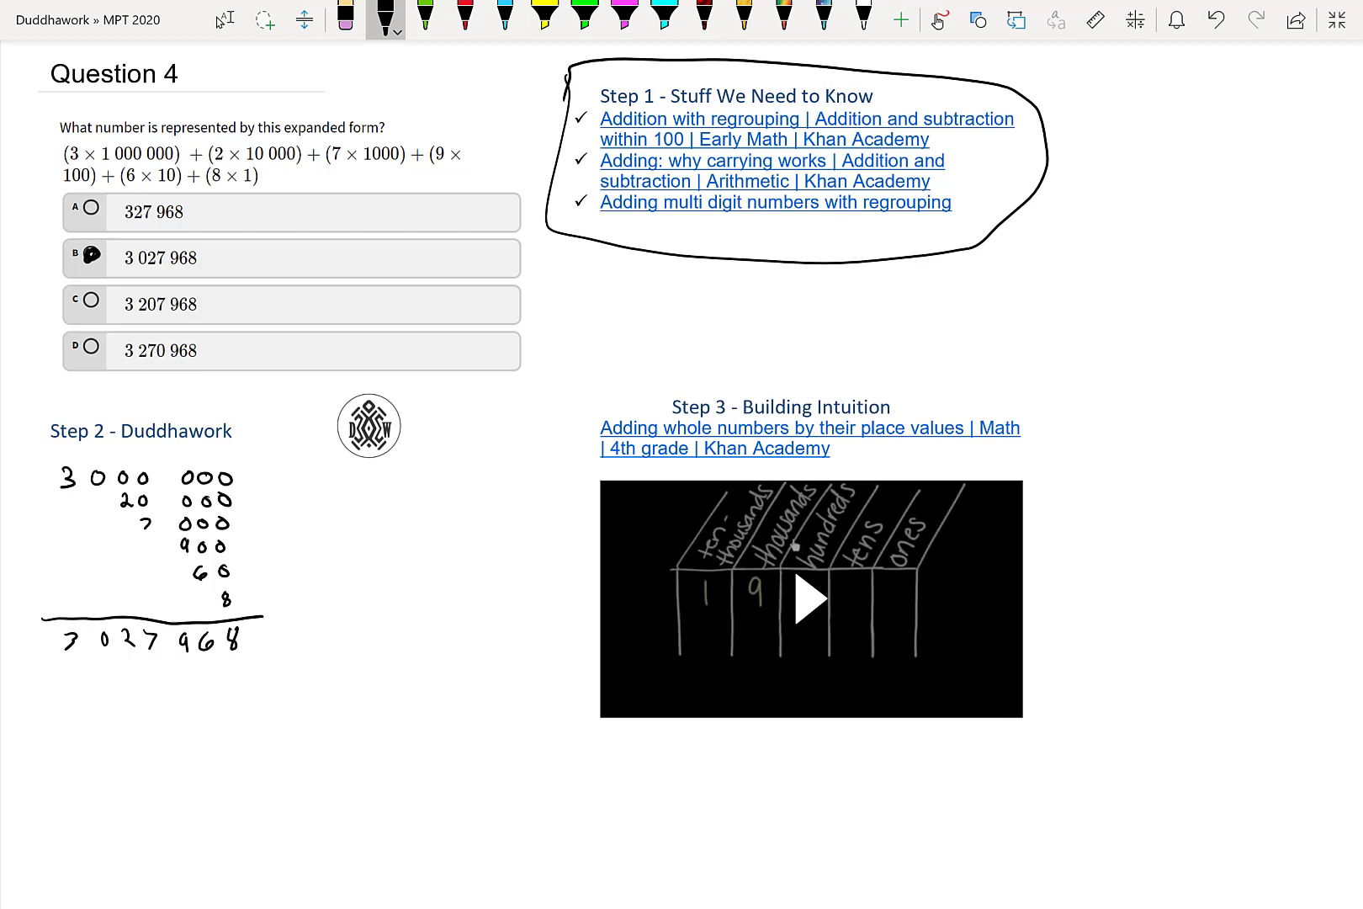
- Write 'Method #1' above the column sum and 'Method 2' beside it
{"action": "type", "text": "Method"}
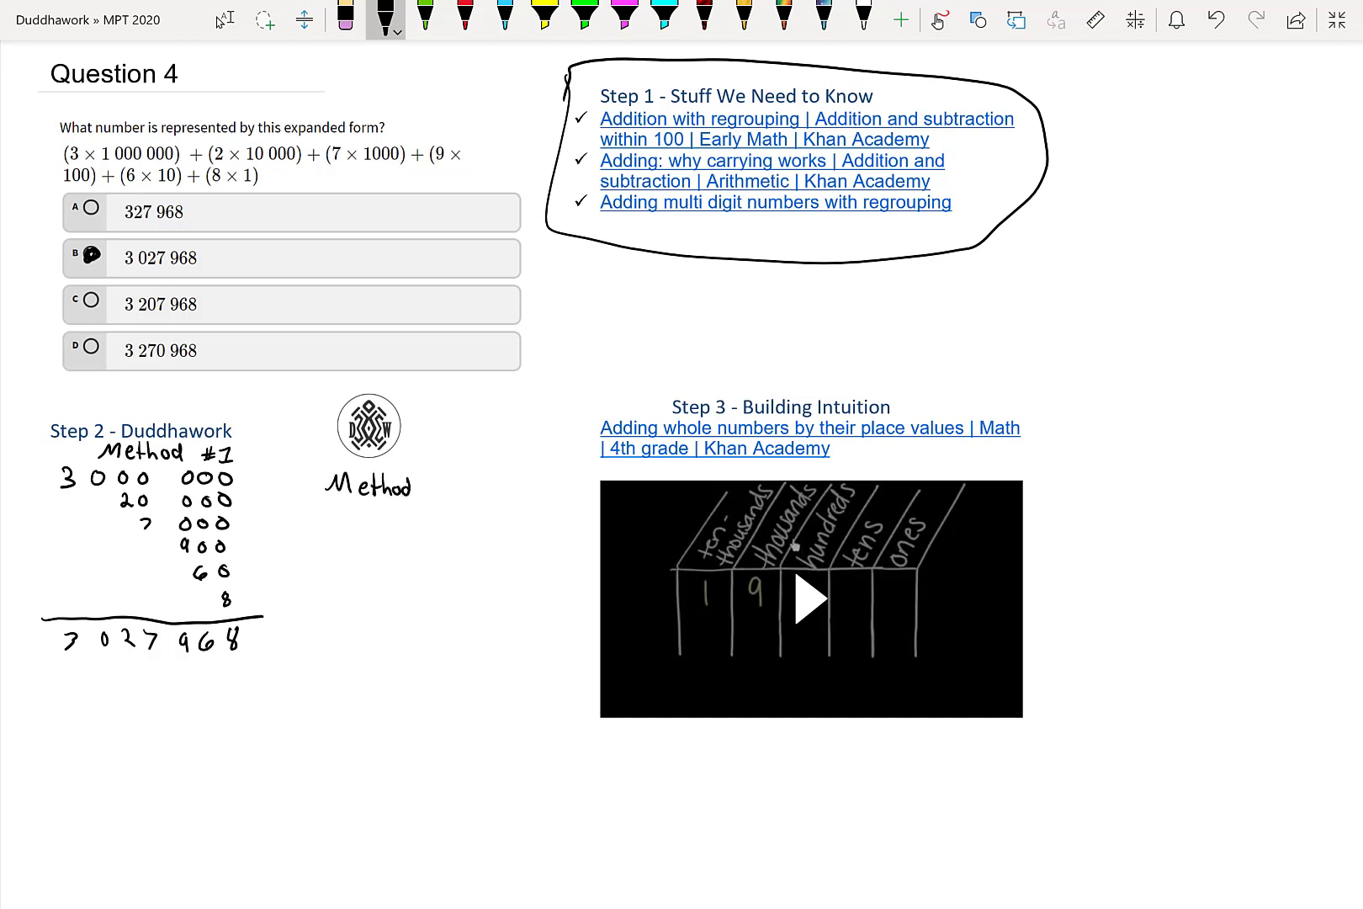
{"action": "type", "text": "2"}
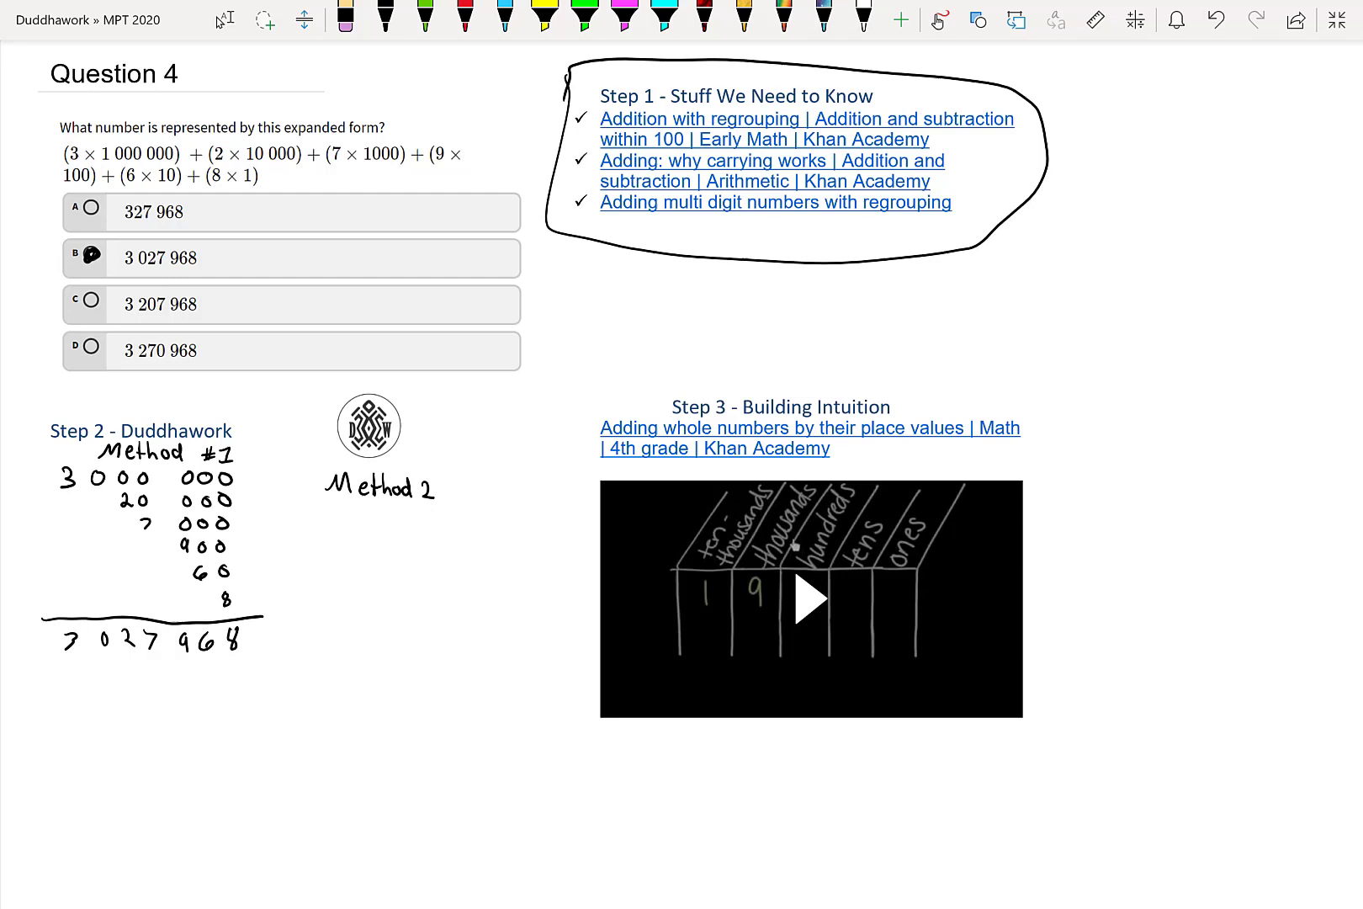
- In red ink, cross out A, C, D, tick B, and write 'Elimination'
{"action": "left_click", "coordinate": [468, 20]}
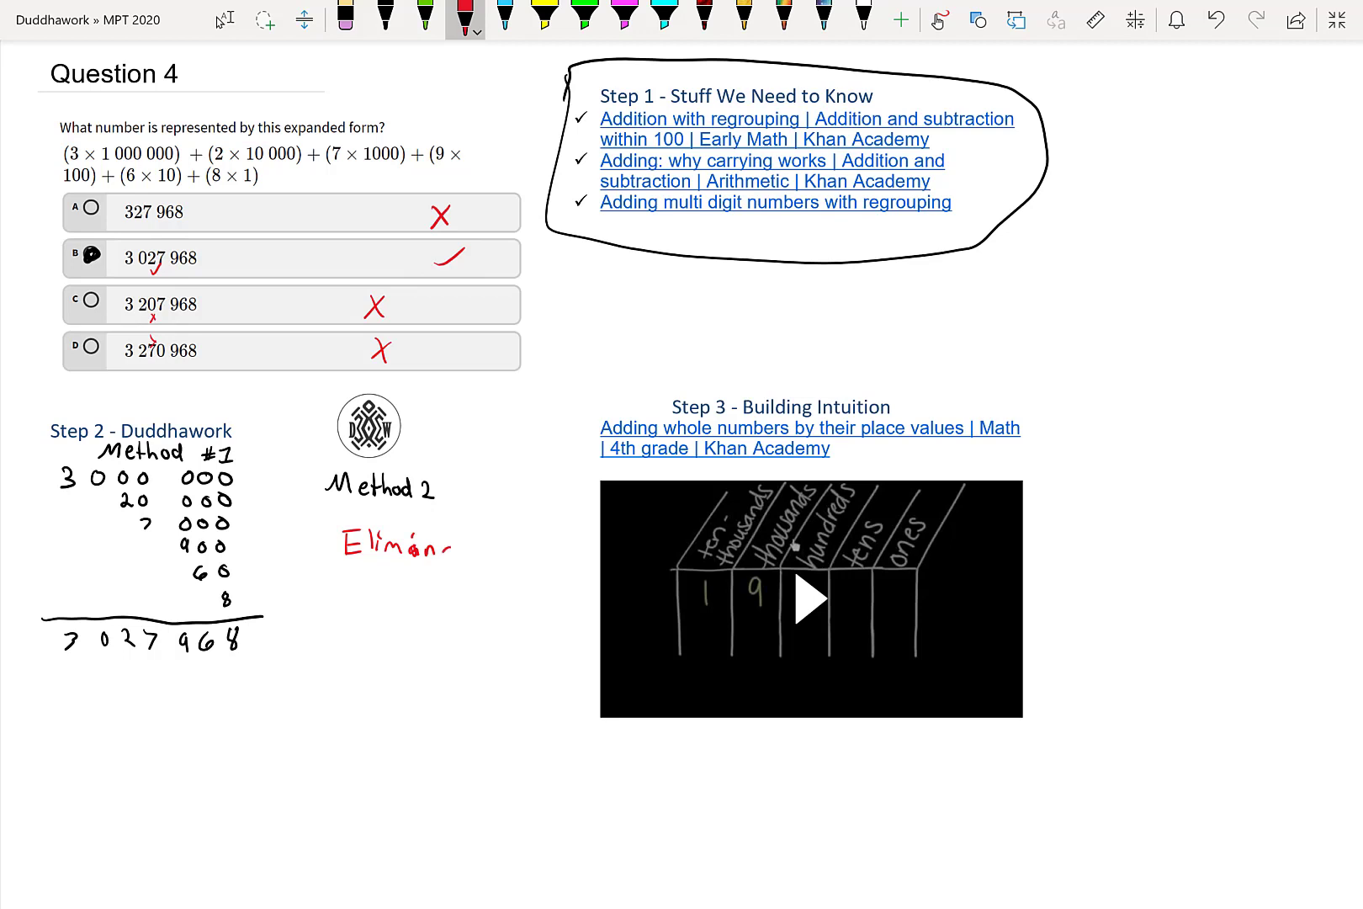
{"action": "type", "text": "ation"}
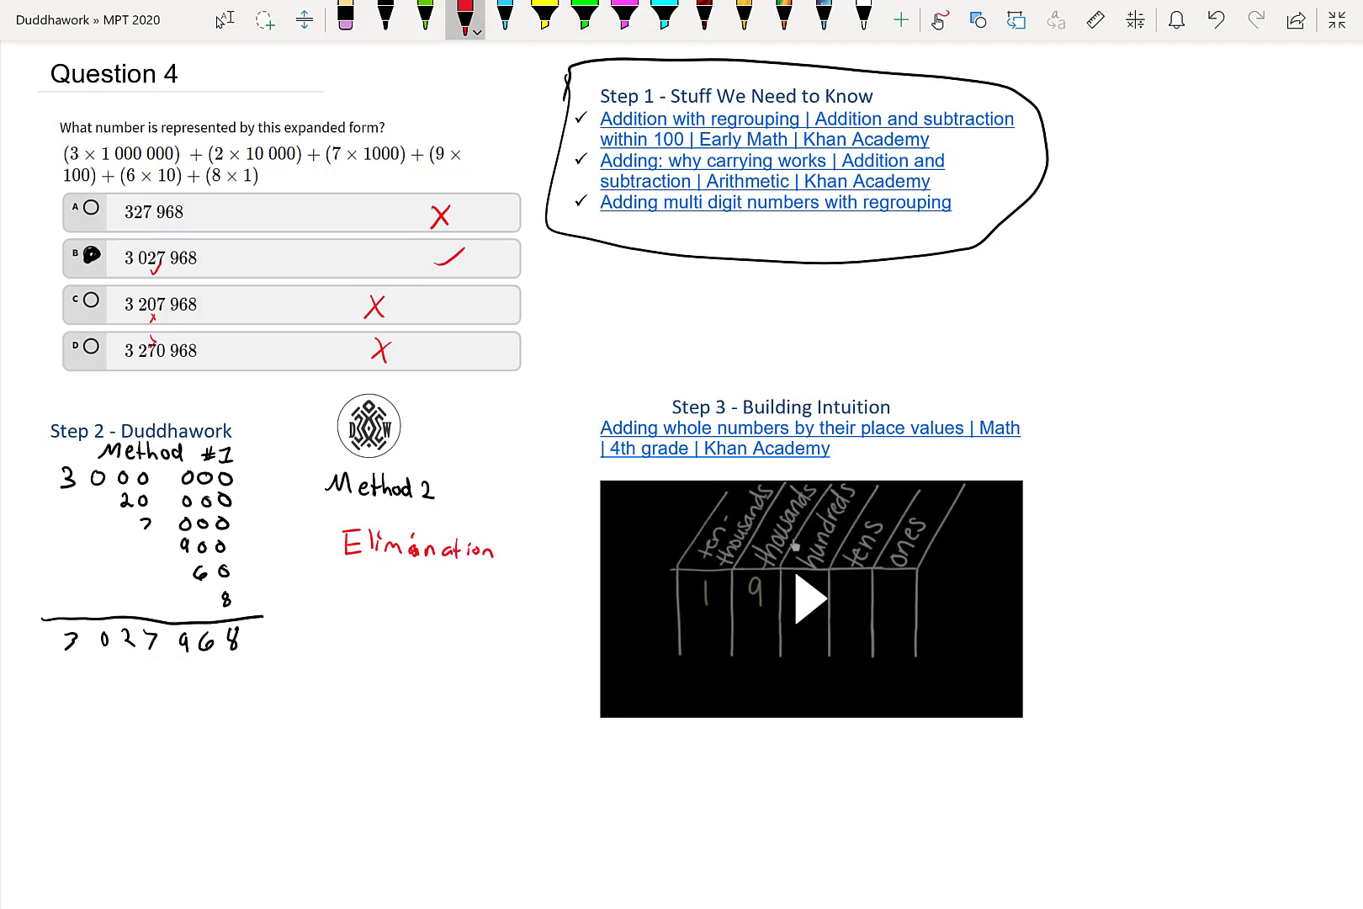